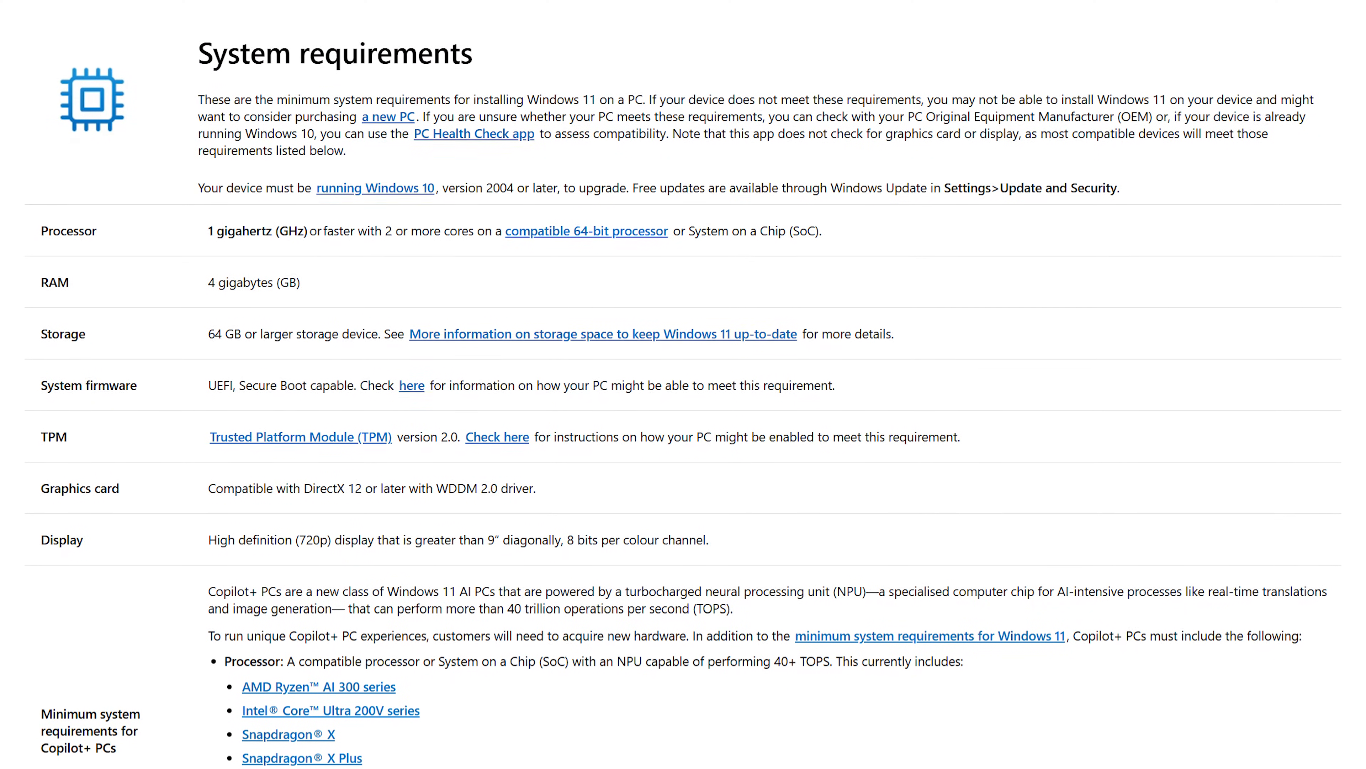
Download the 13.7 MB Windows PC Health Check installer from the Microsoft support article in Chrome.
scroll(up, 3)
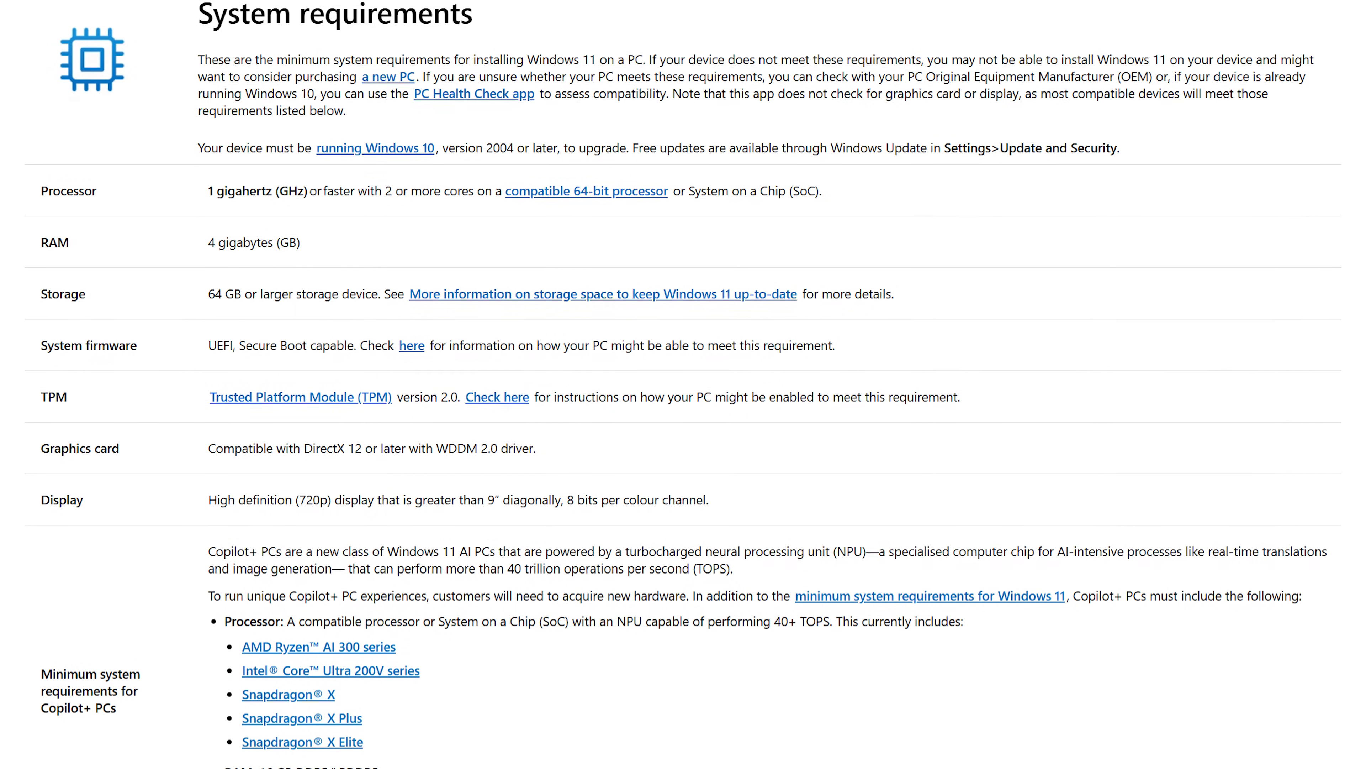
scroll(down, 3)
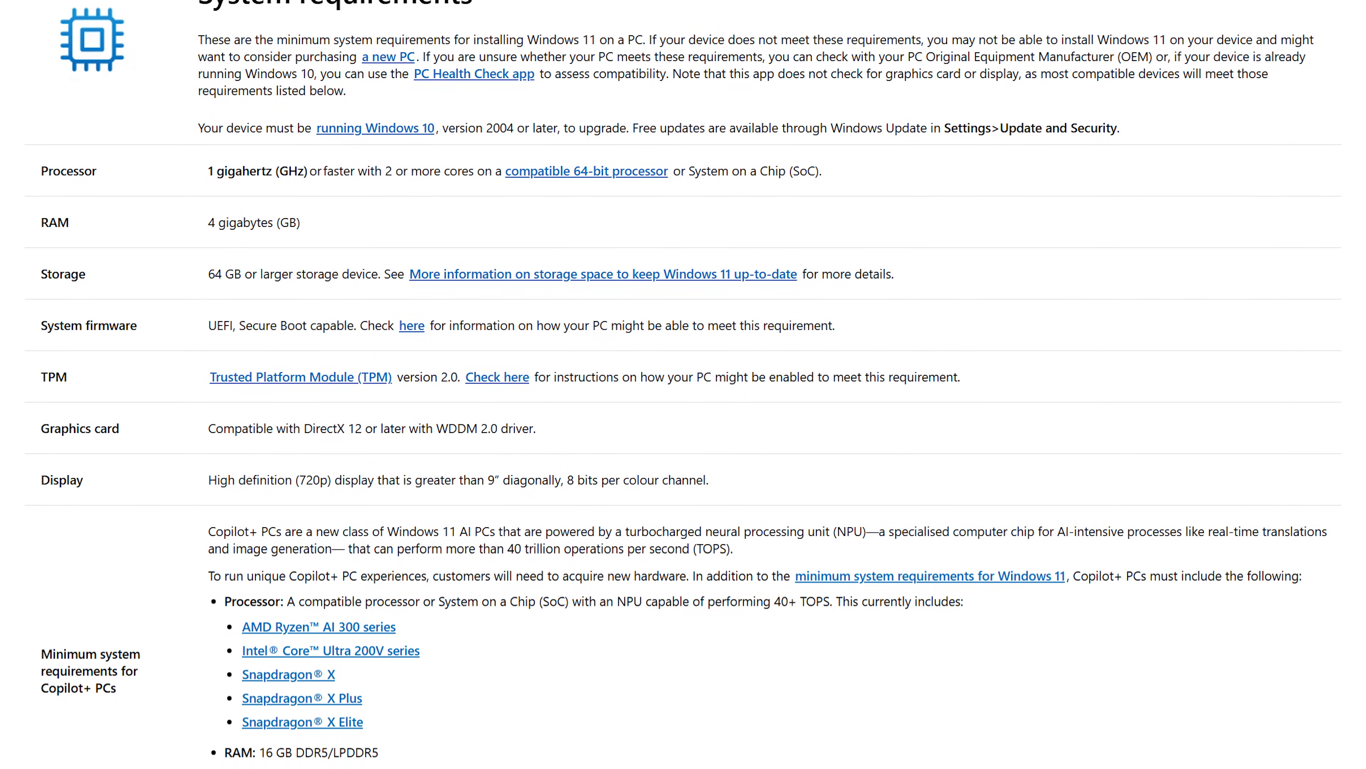
scroll(down, 3)
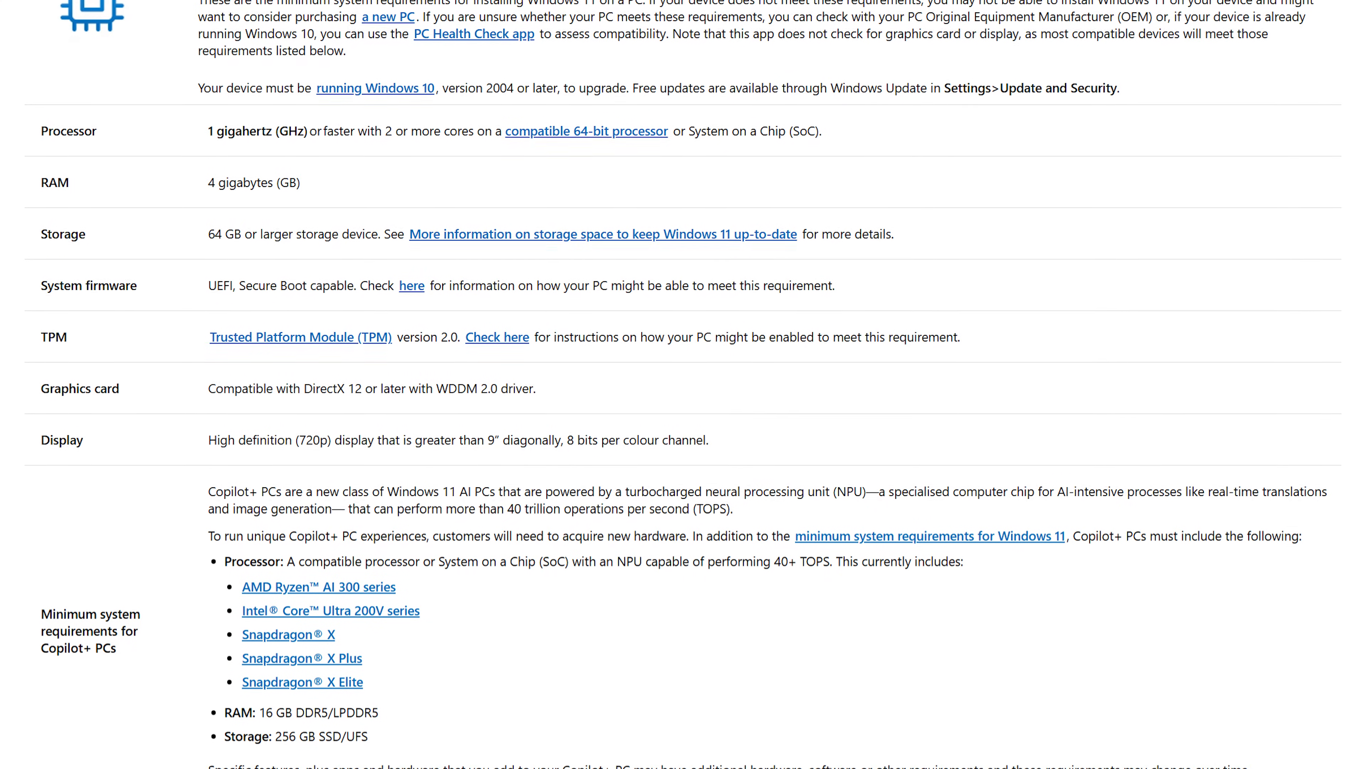
scroll(up, 3)
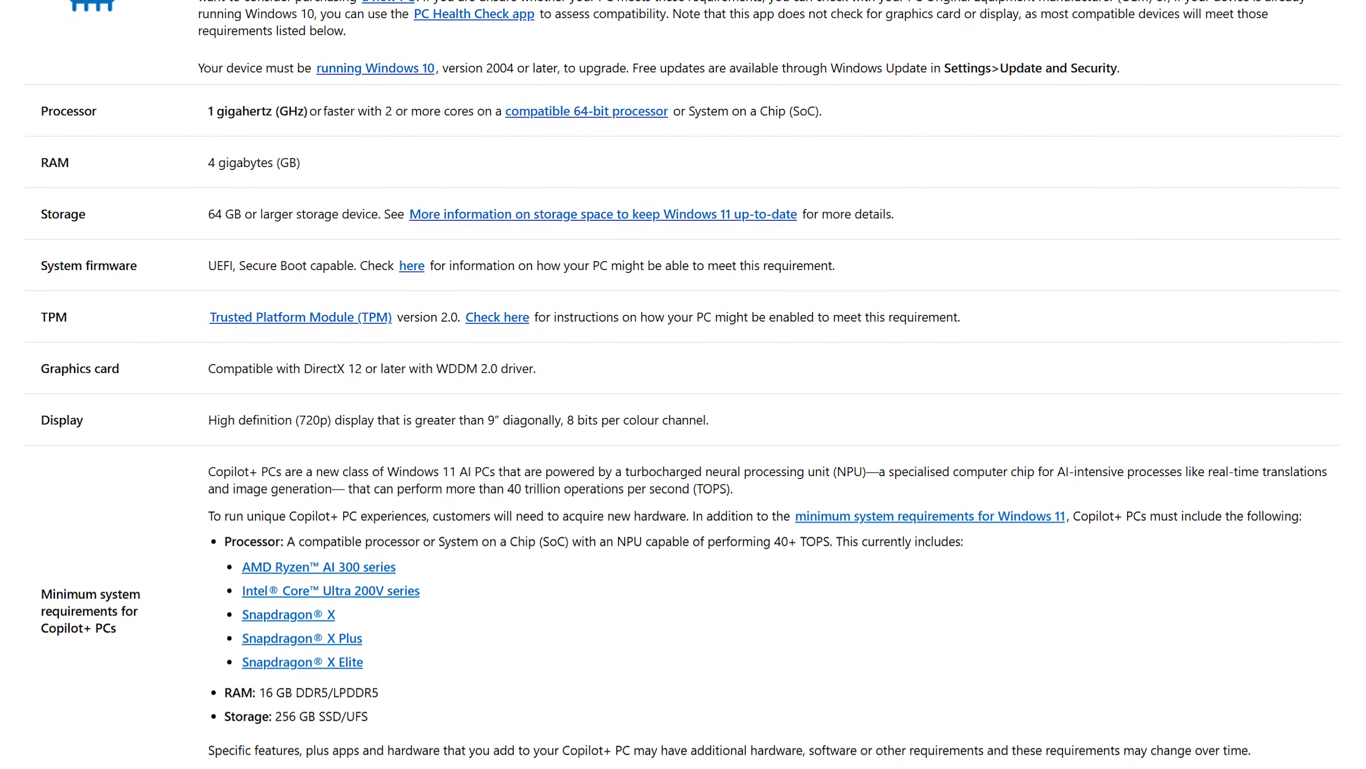
scroll(down, 3)
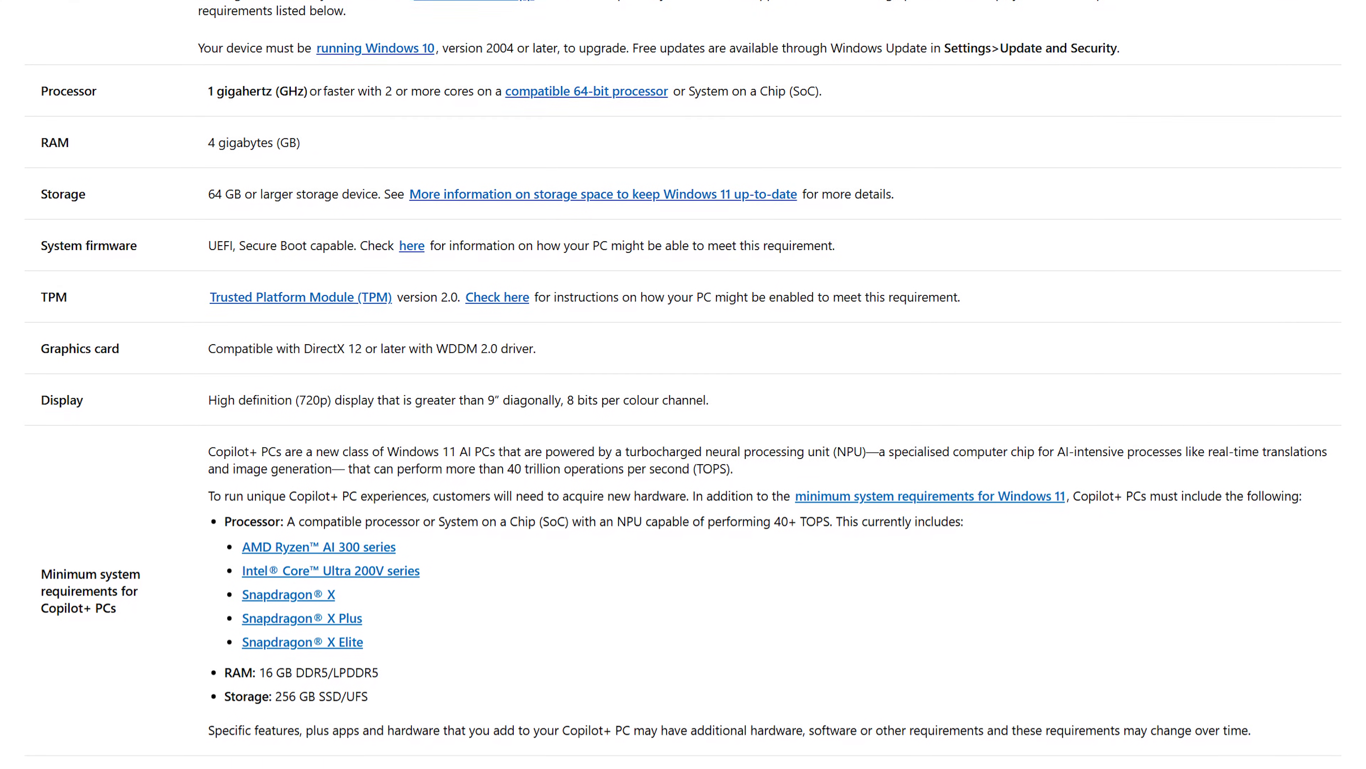
scroll(down, 3)
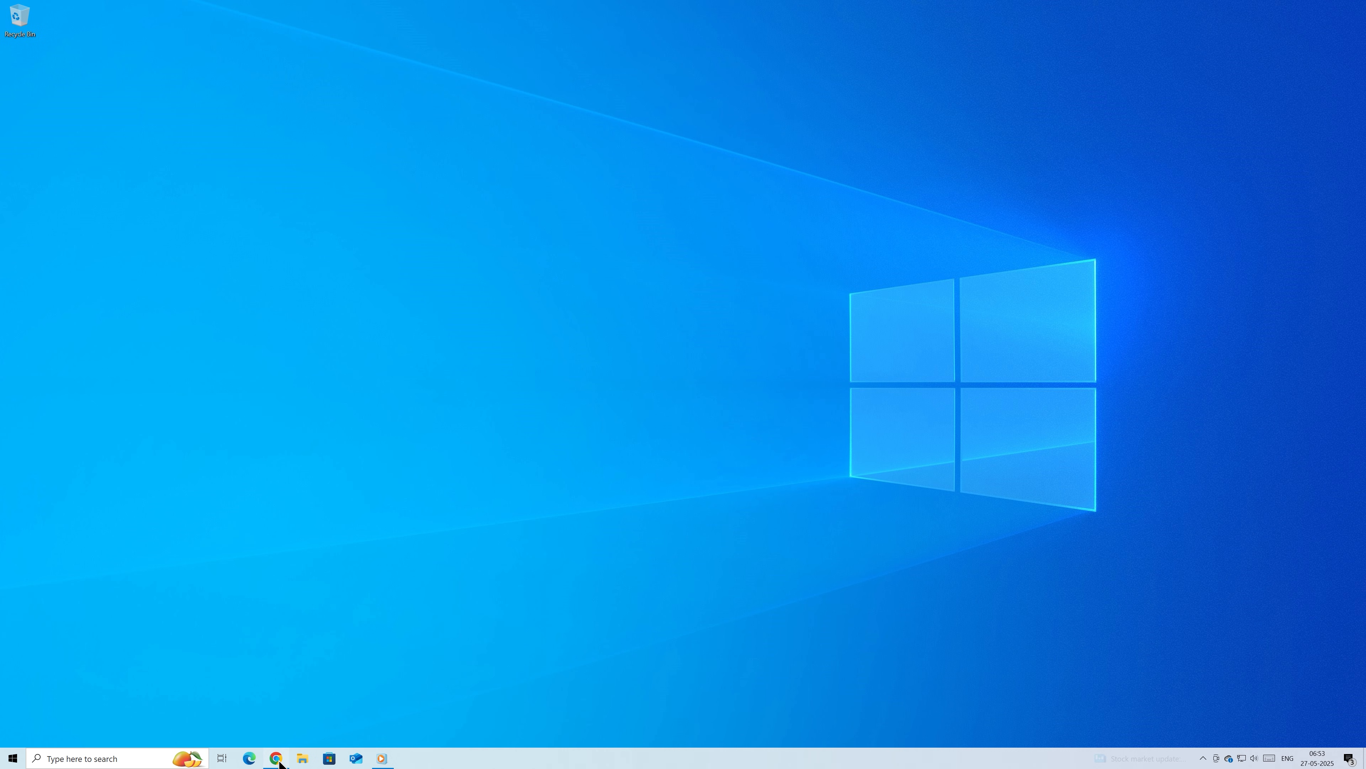
click(276, 757)
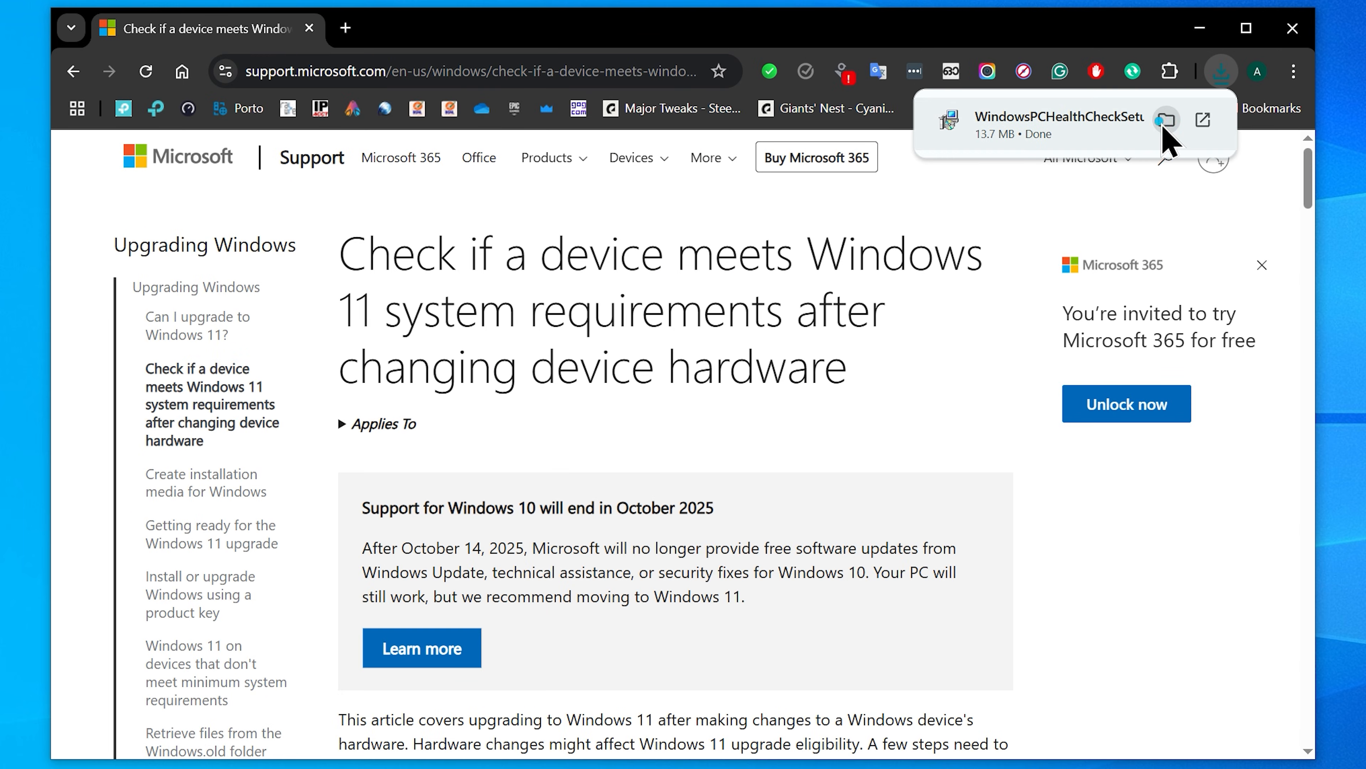
Run the downloaded setup, accept the licence, install PC Health Check and finish with the app launched.
click(1165, 121)
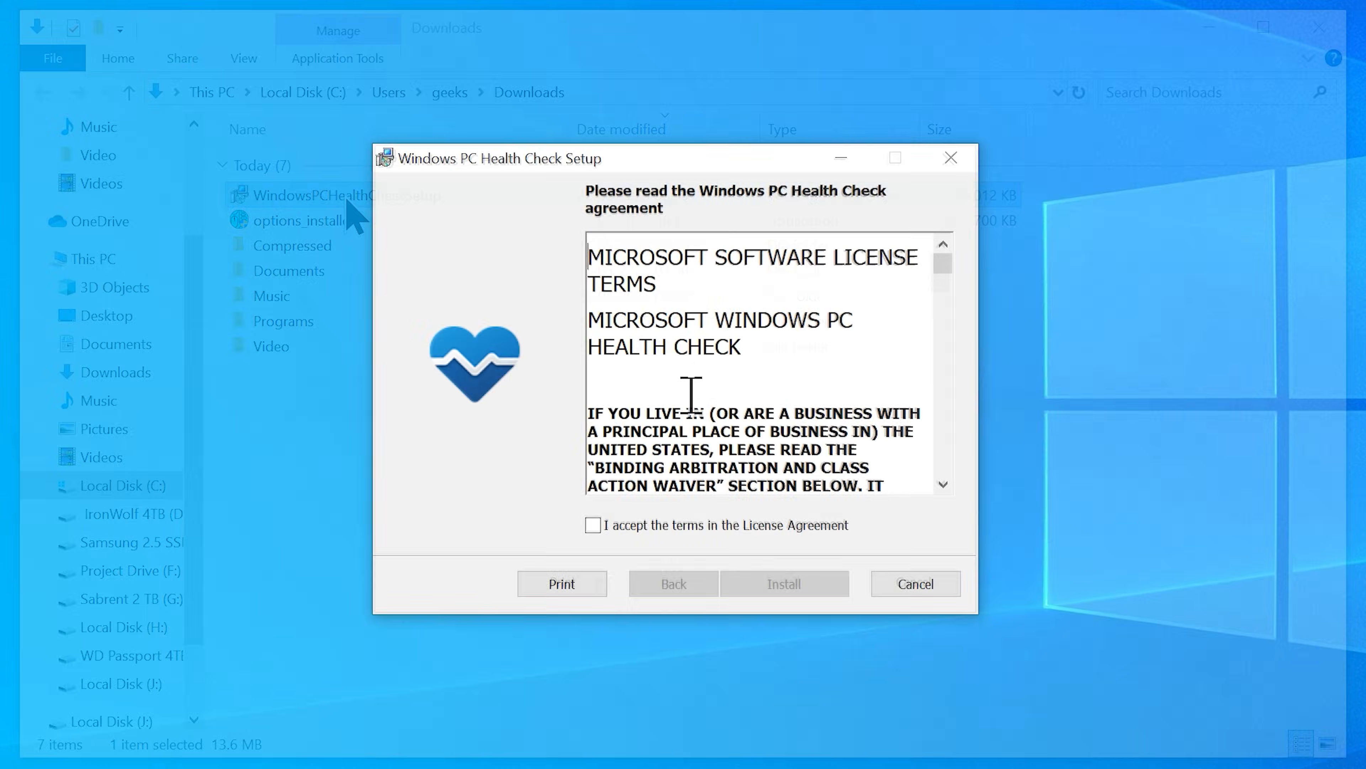
click(594, 525)
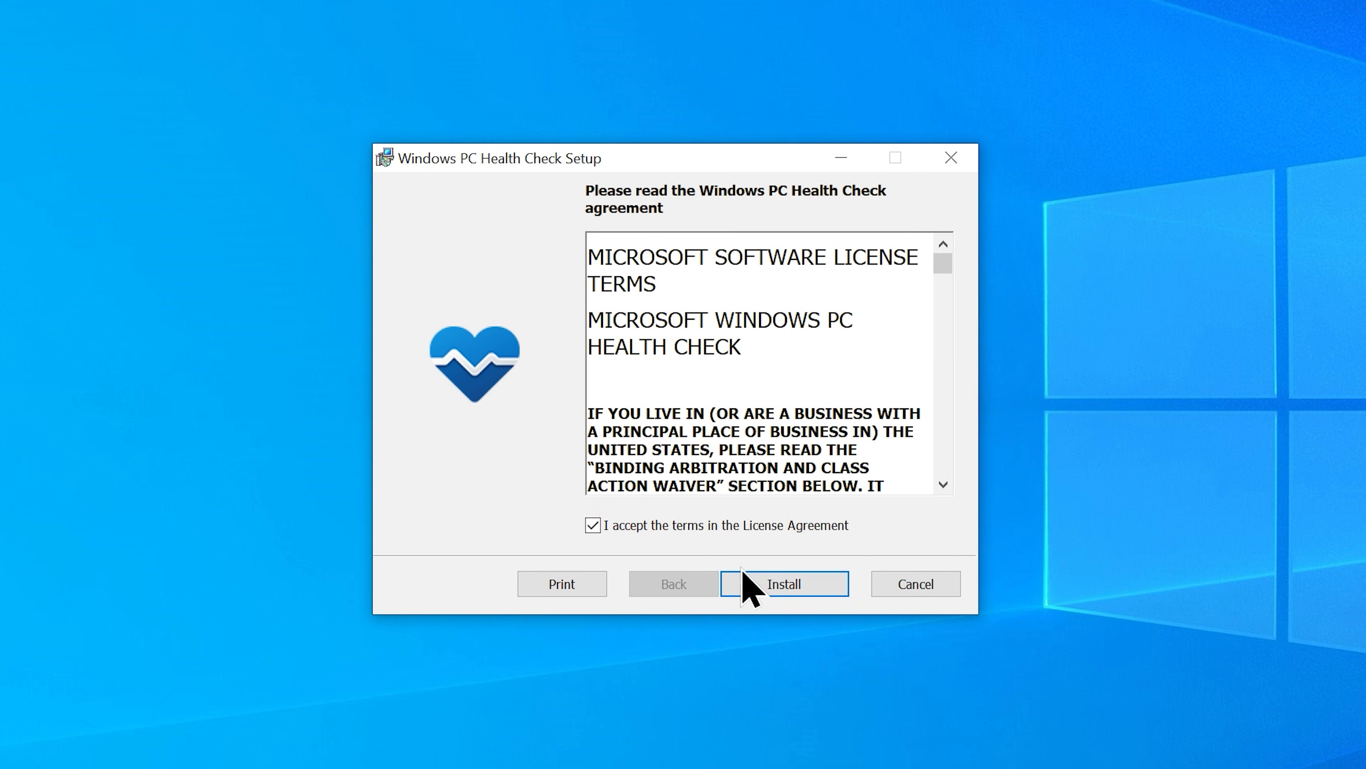
click(783, 583)
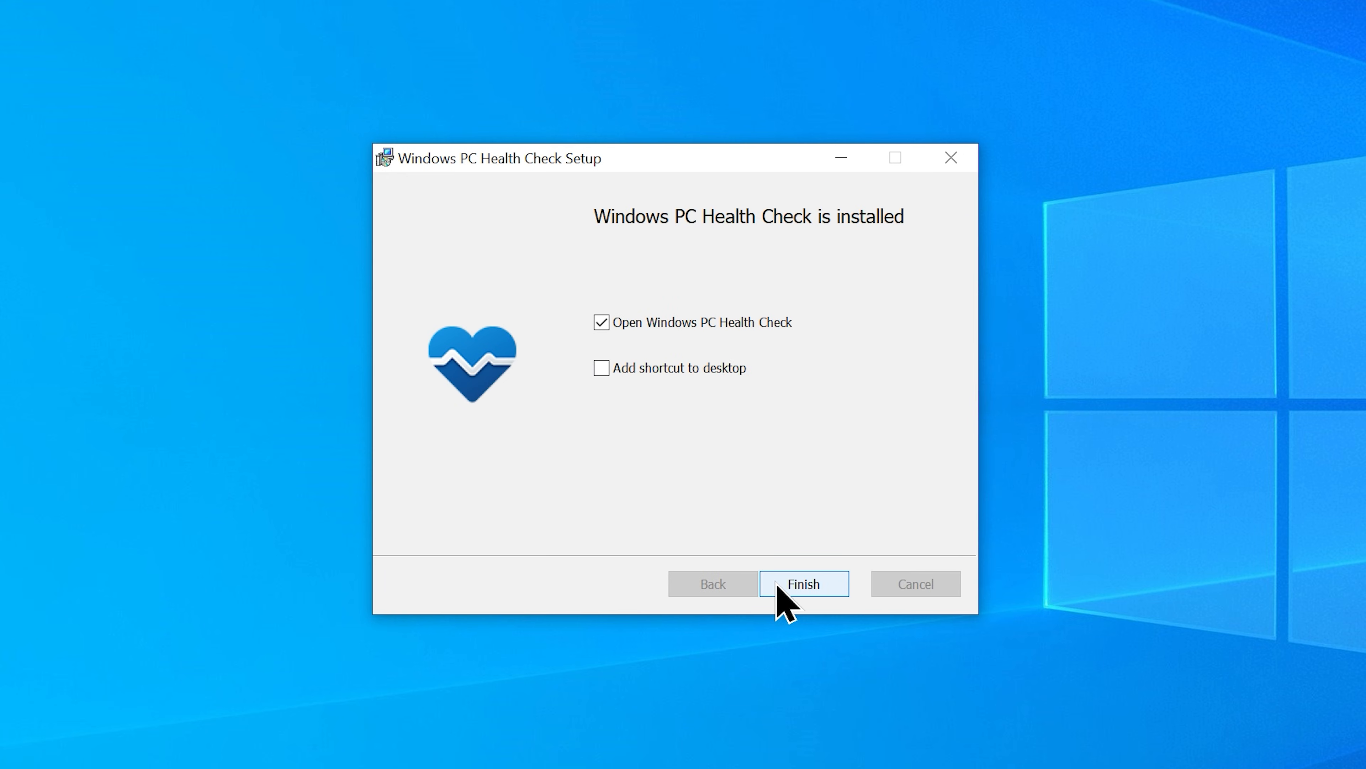
click(802, 583)
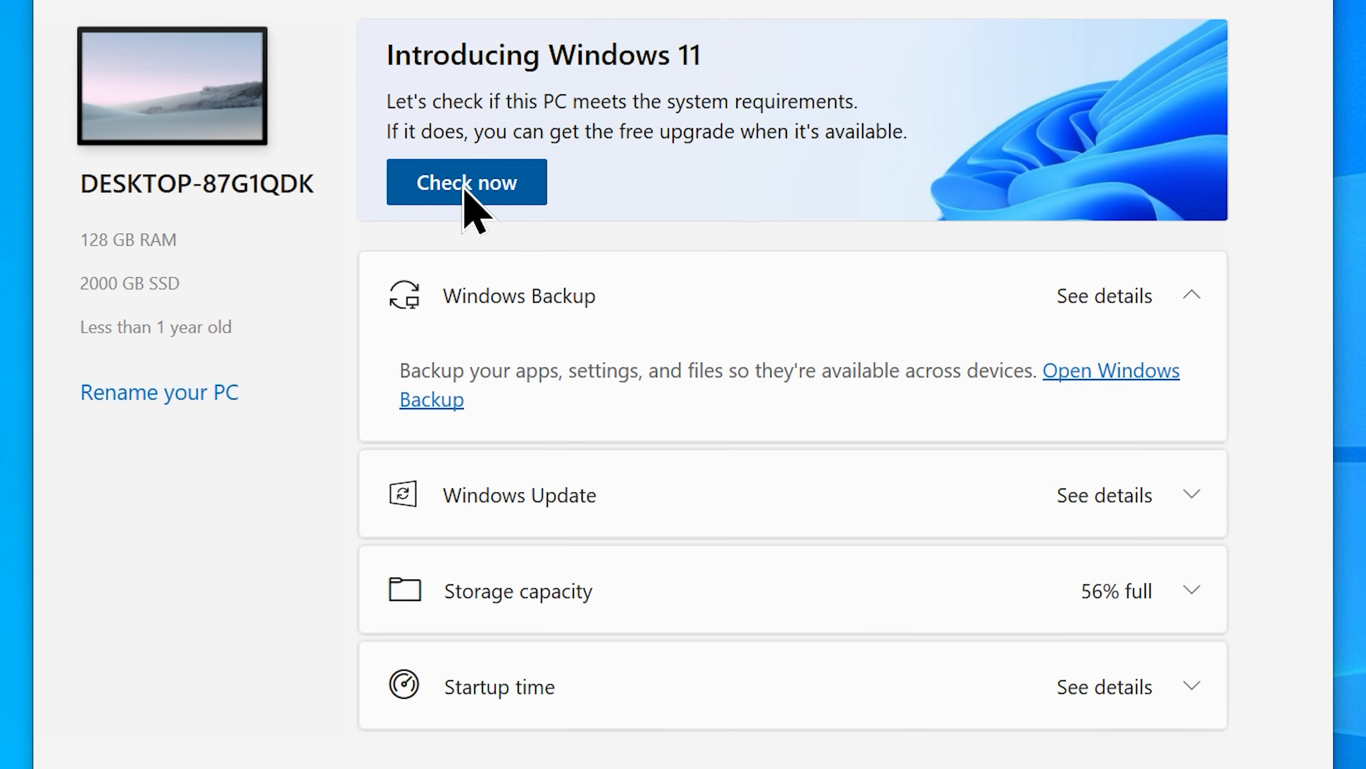
Run Check now and view all results: Secure Boot, TPM 2.0, processor and memory pass for Windows 11.
click(467, 182)
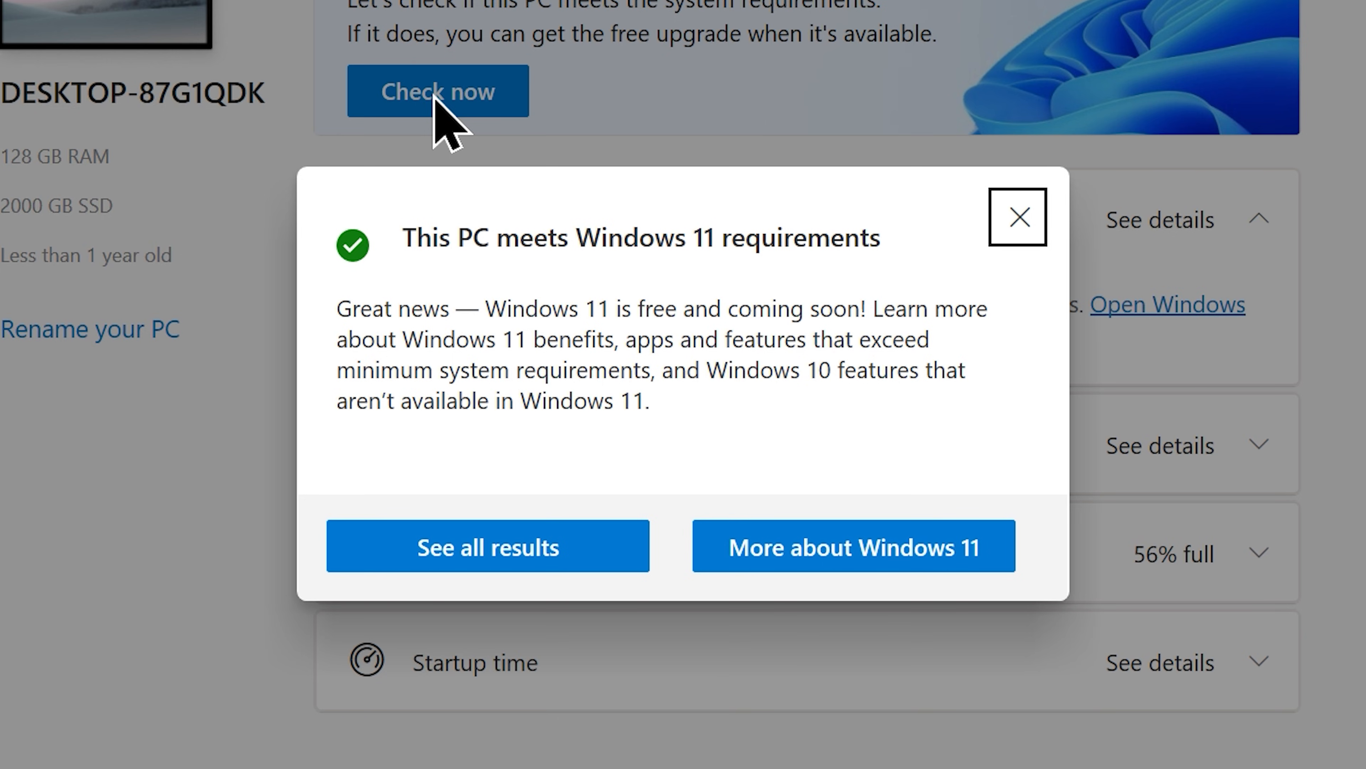
click(488, 546)
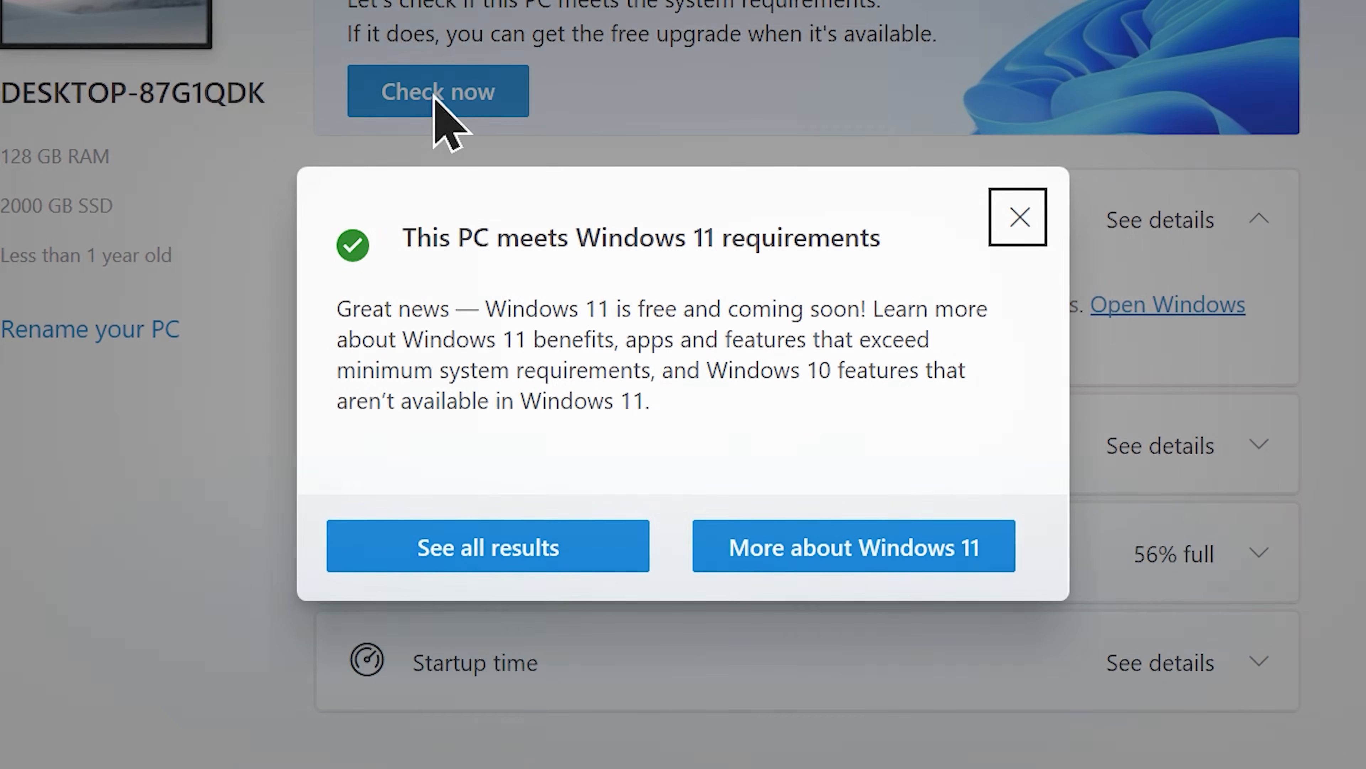
click(488, 546)
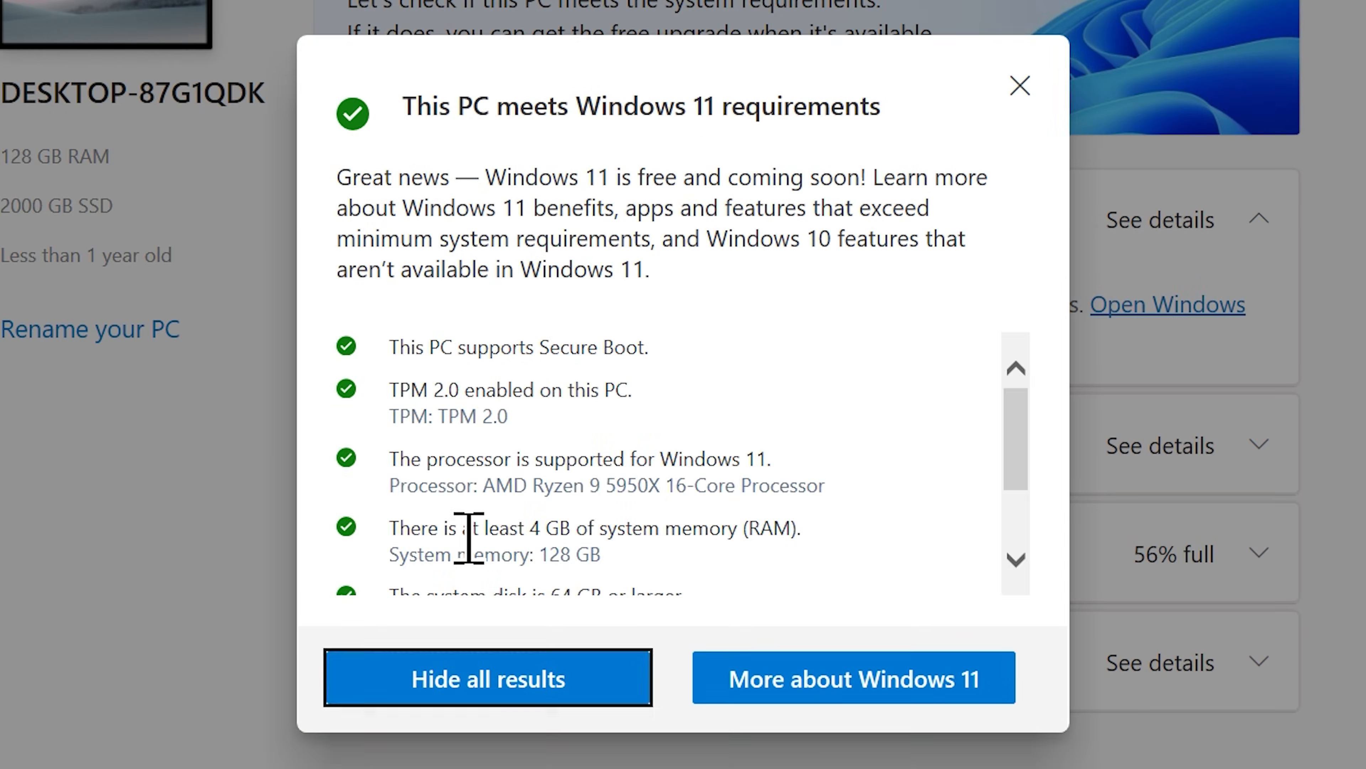
scroll(down, 3)
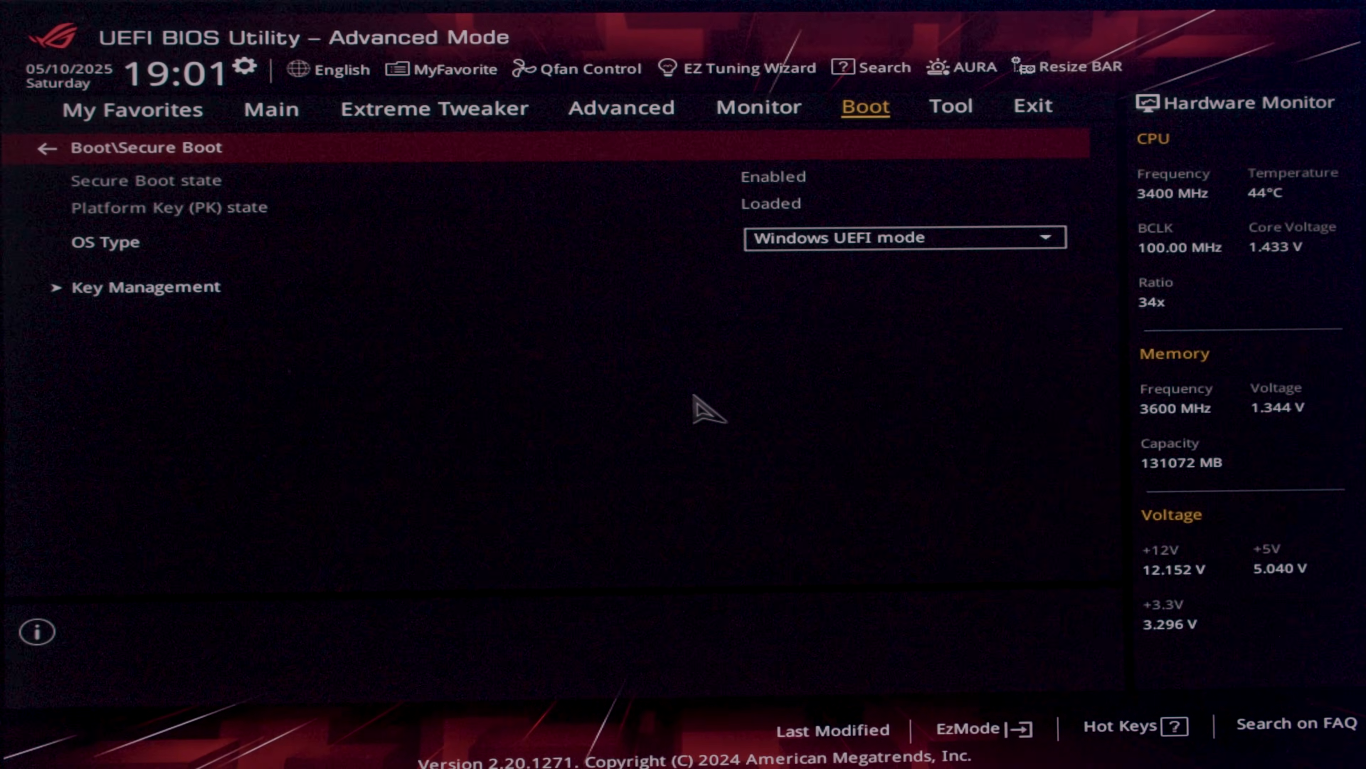
In Advanced > AMD fTPM configuration, set the TPM device to Enable Firmware TPM and confirm the notice.
click(621, 106)
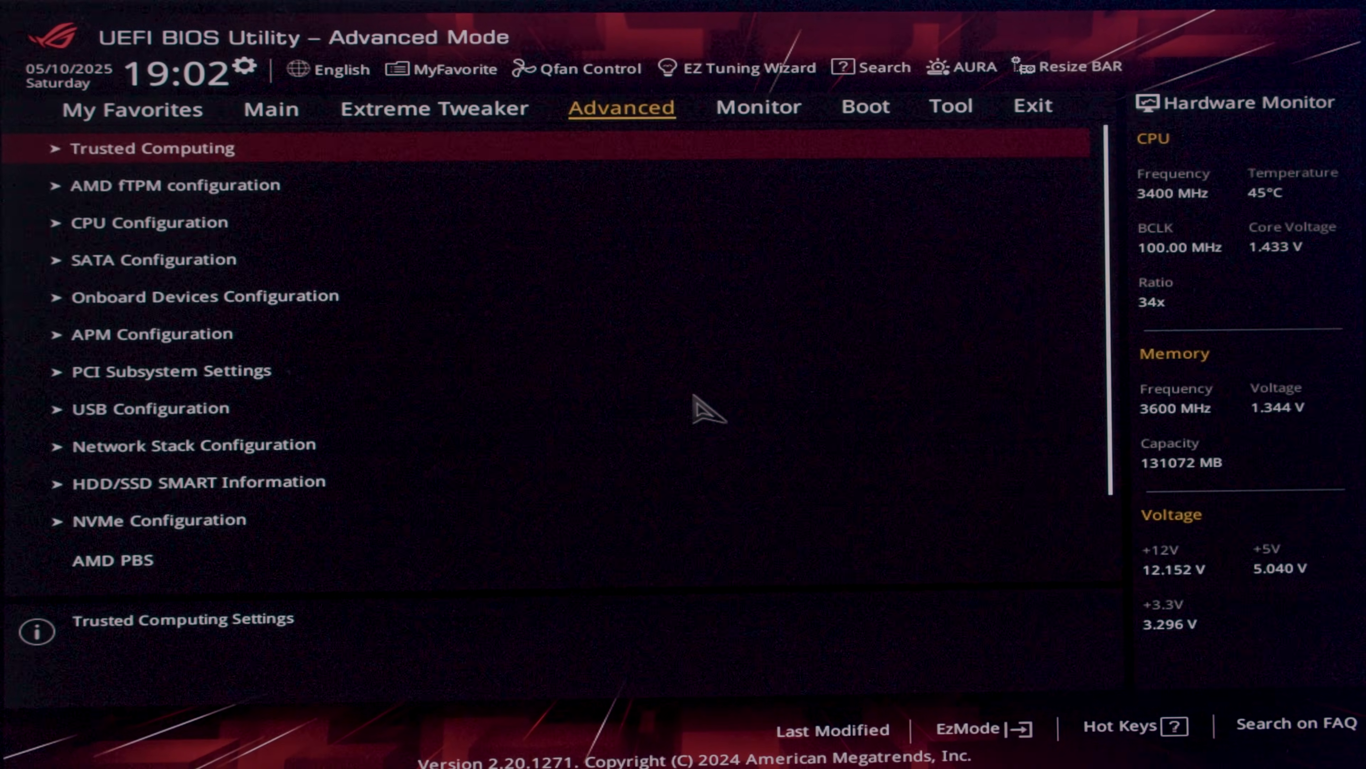
click(177, 183)
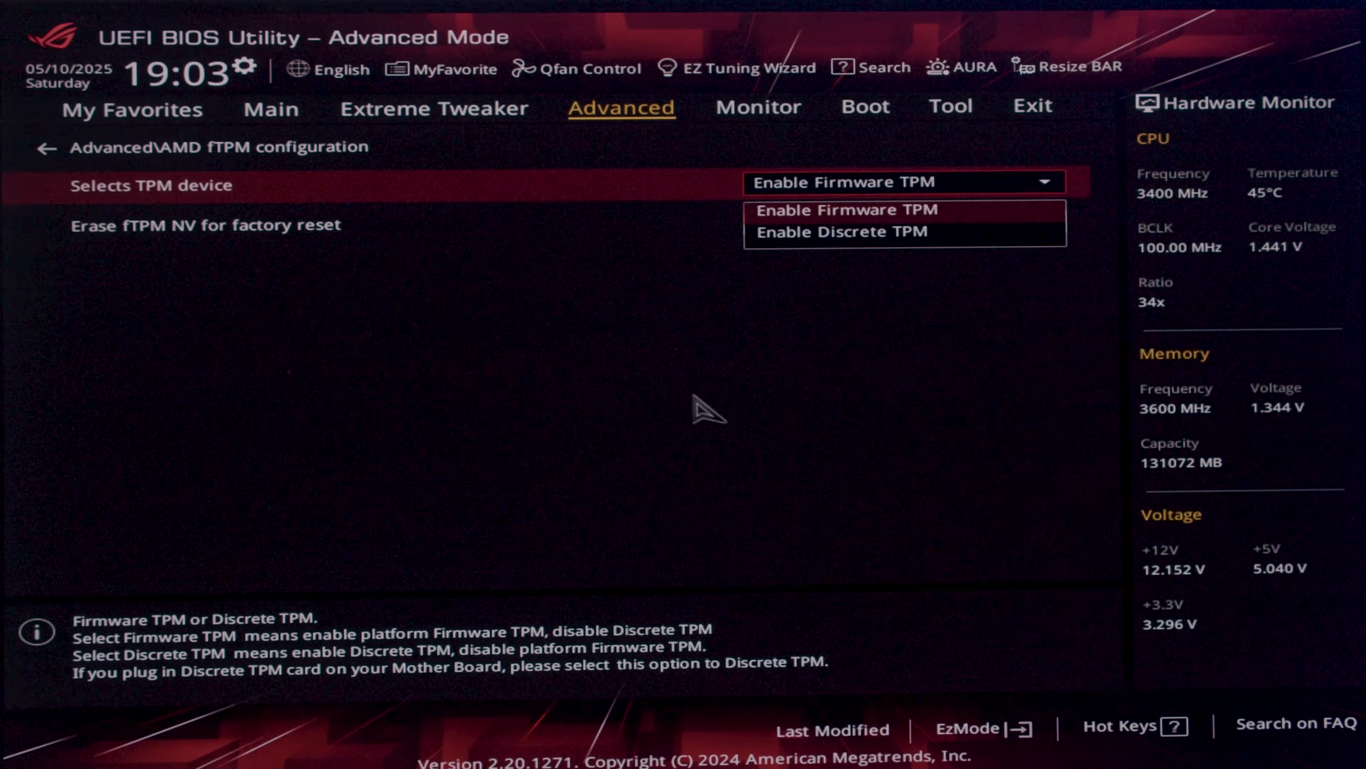
click(843, 210)
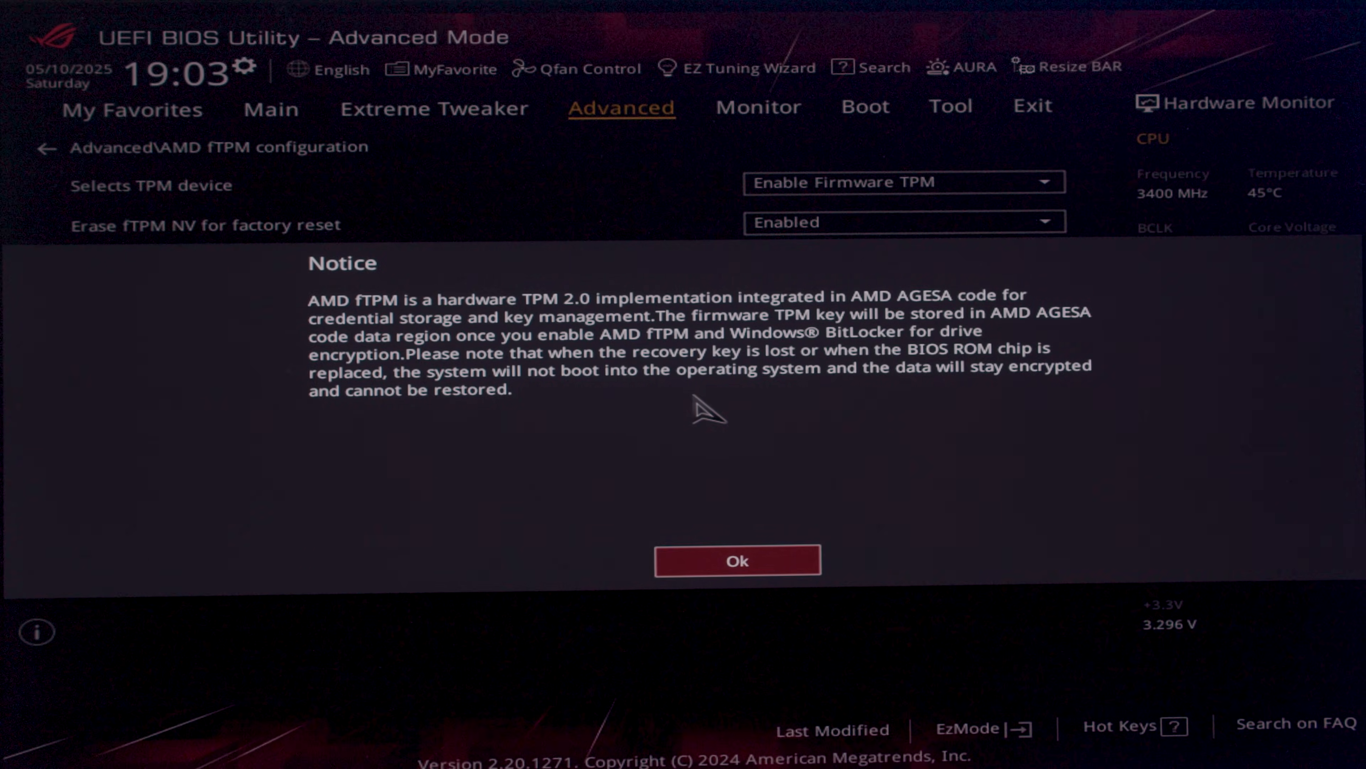
click(737, 560)
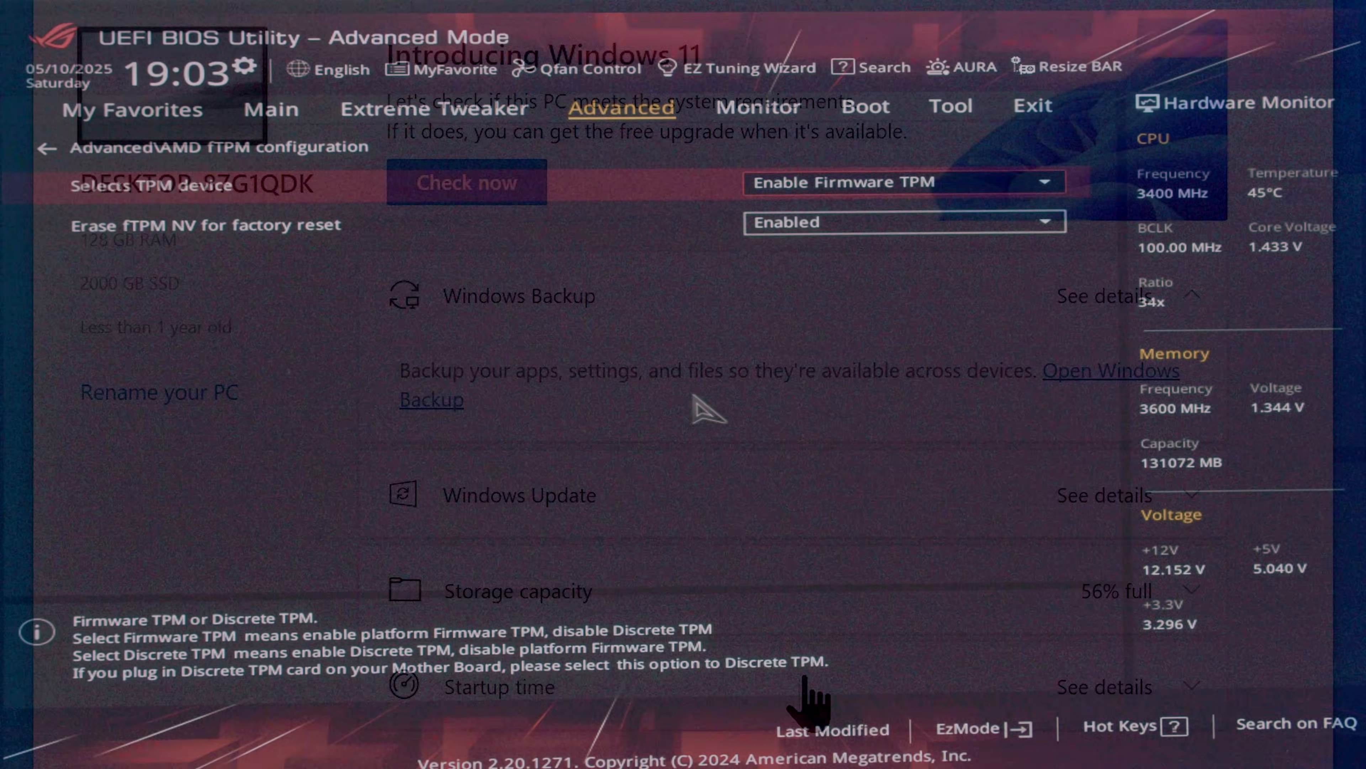
click(467, 182)
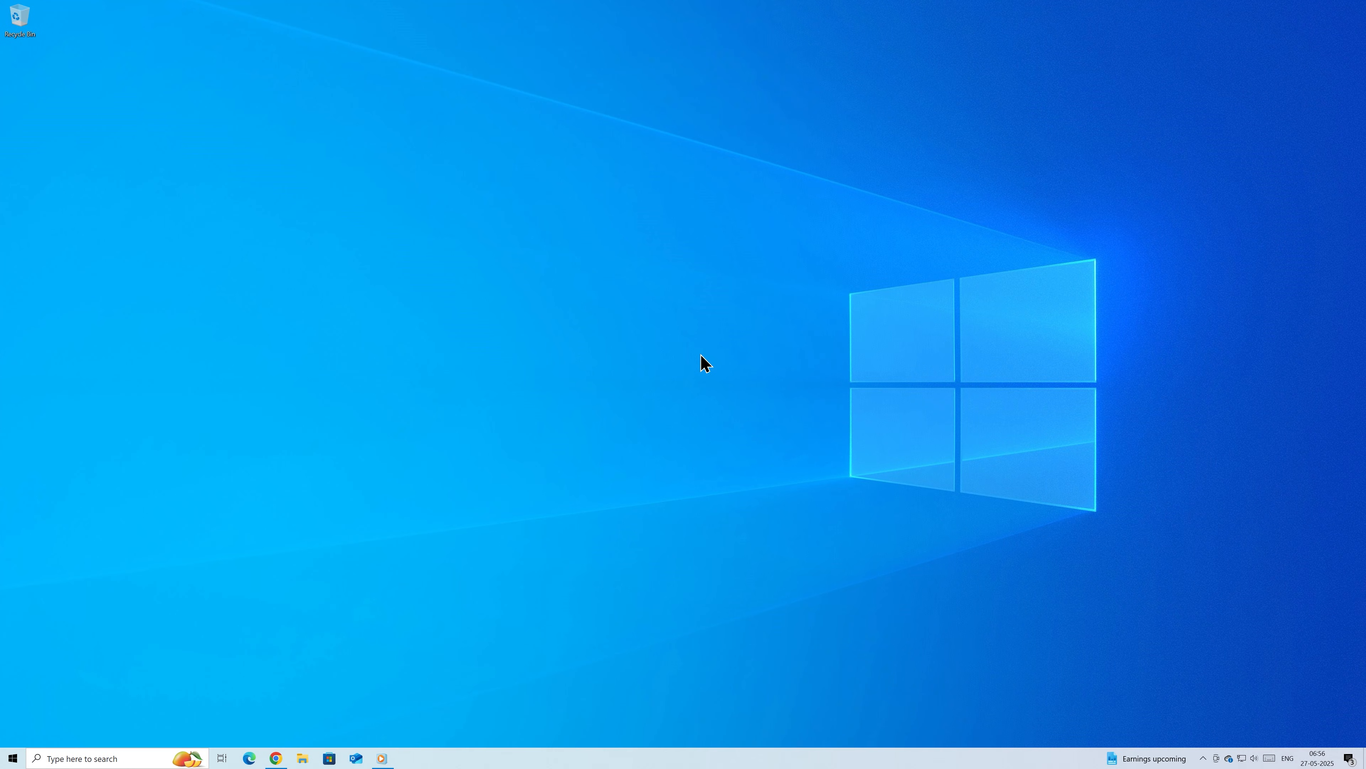
mouse_move(684, 385)
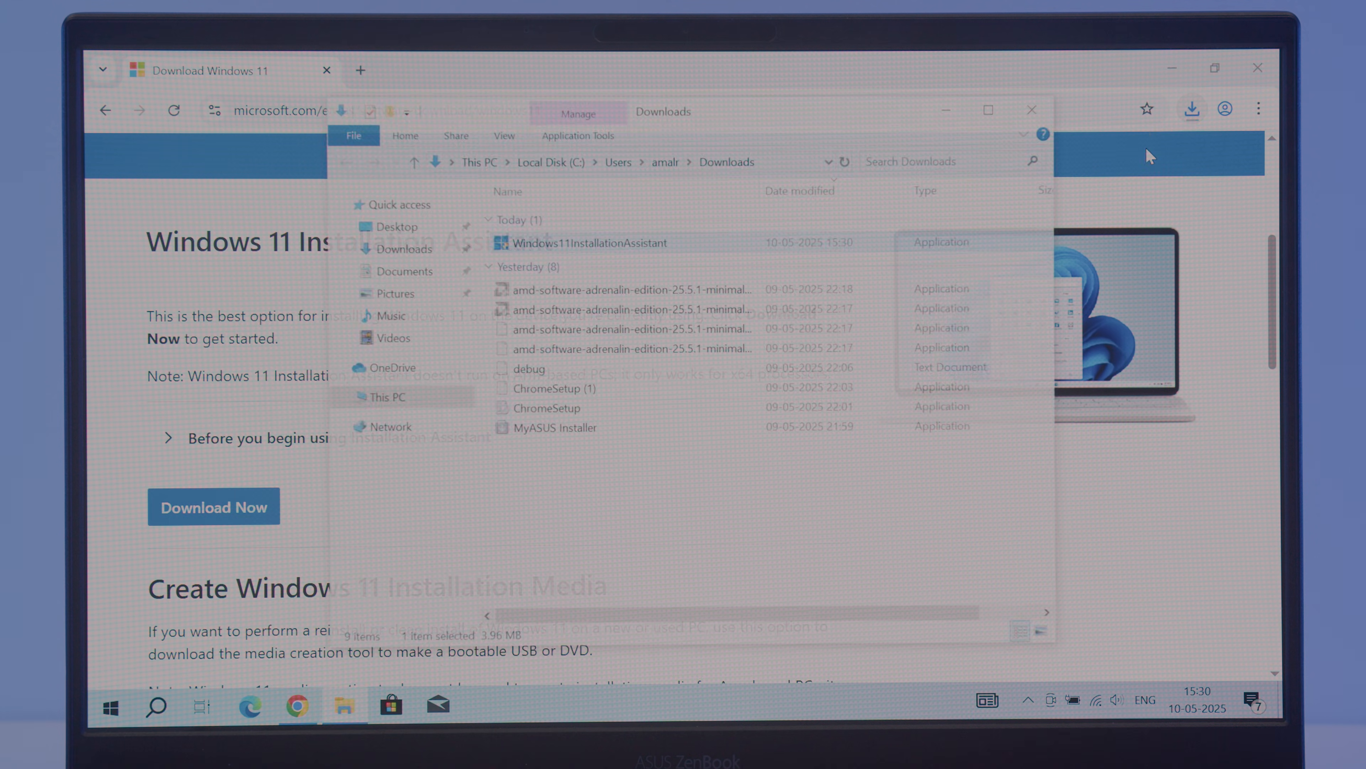
Launch Windows11InstallationAssistant from Downloads and allow it through the User Account Control prompt.
double_click(590, 242)
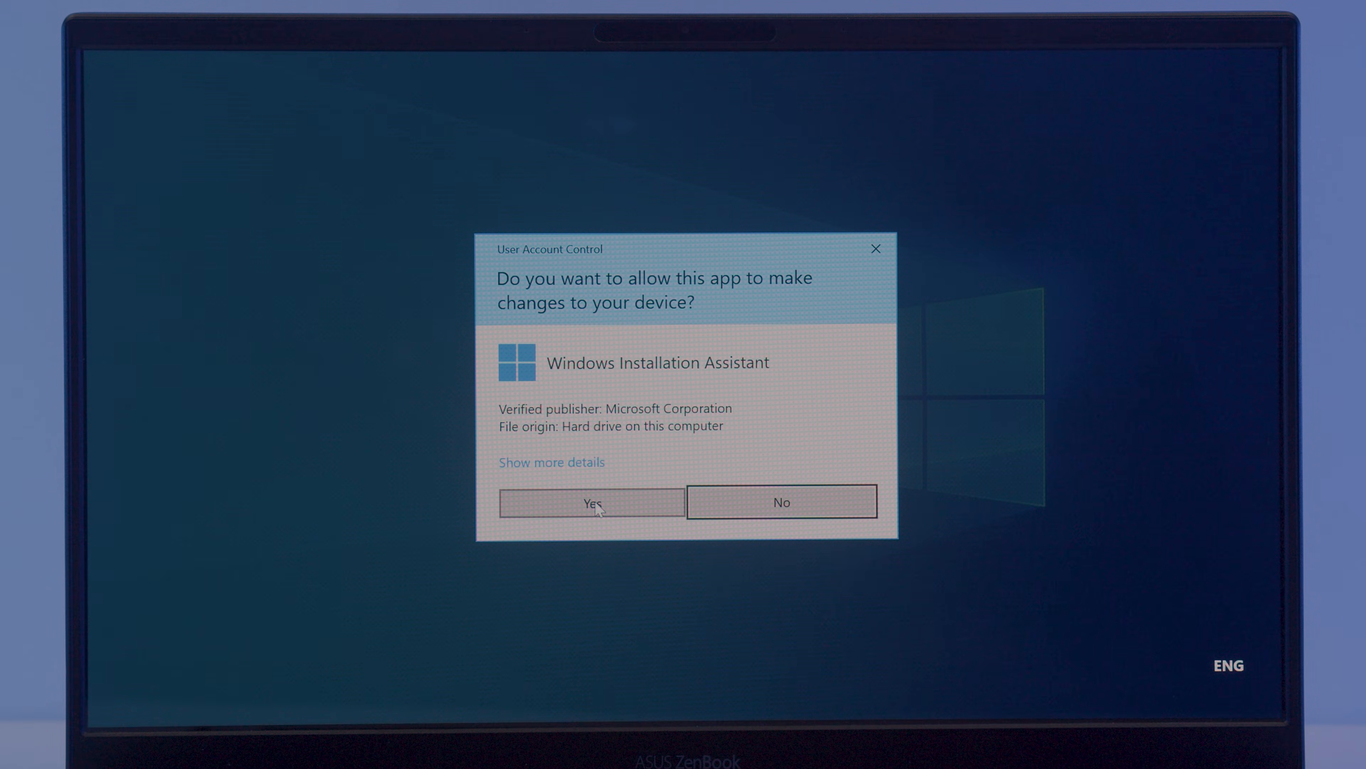
click(591, 502)
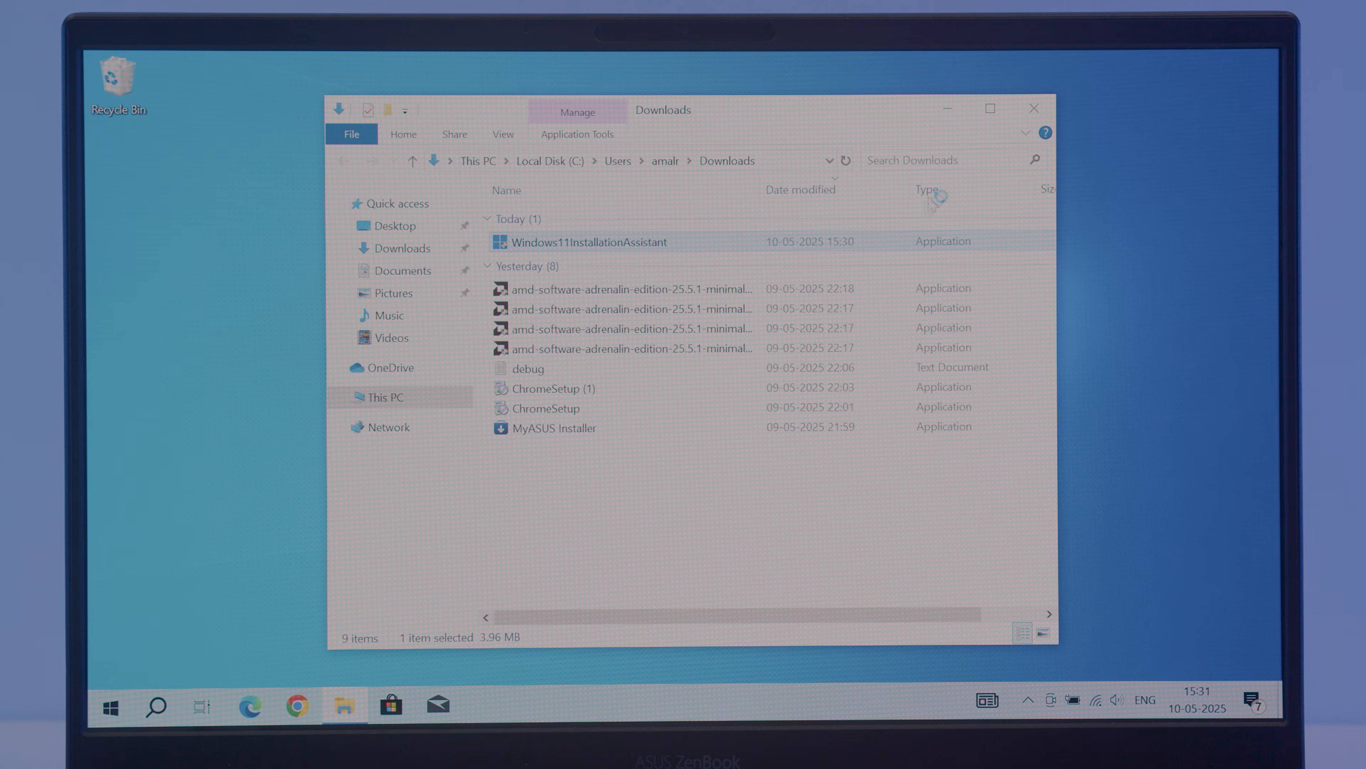
double_click(587, 241)
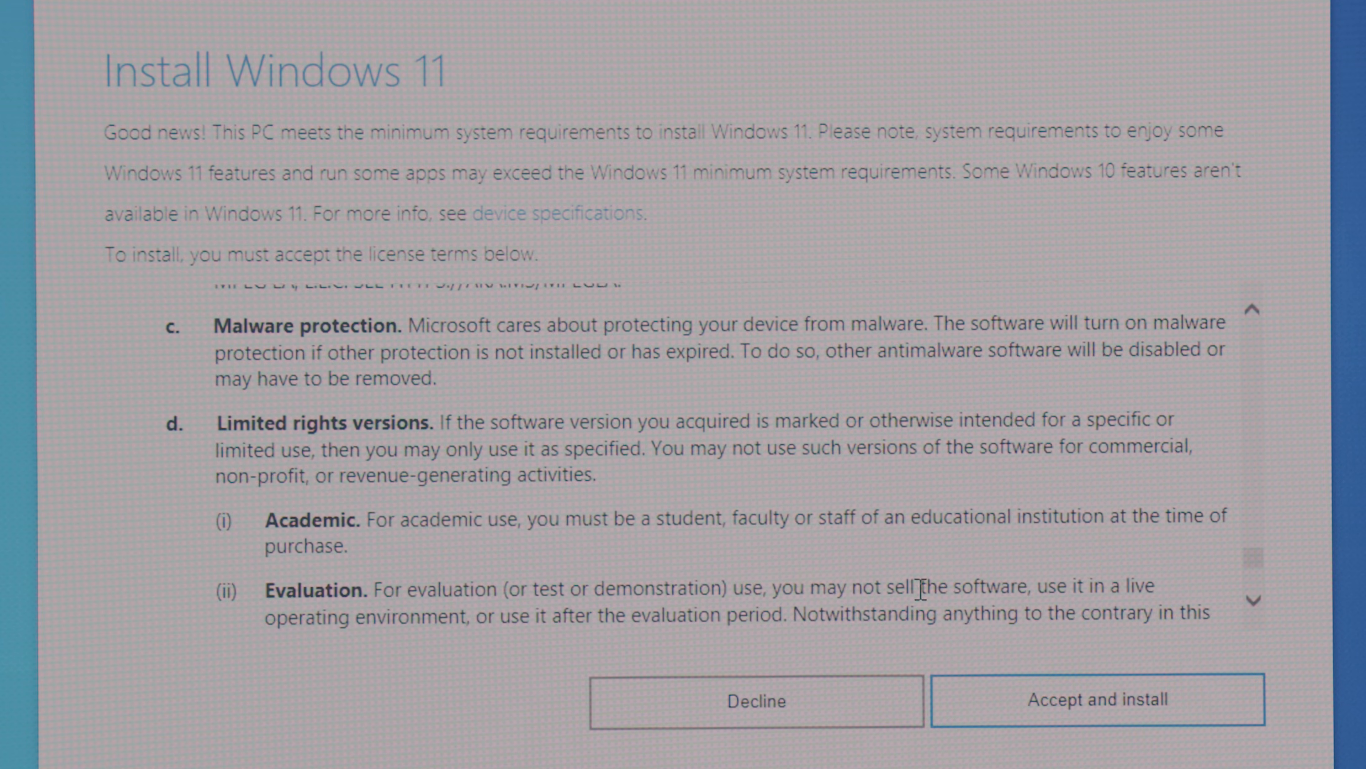
Accept and install Windows 11, then restart now once the download and preparation finish.
click(1097, 700)
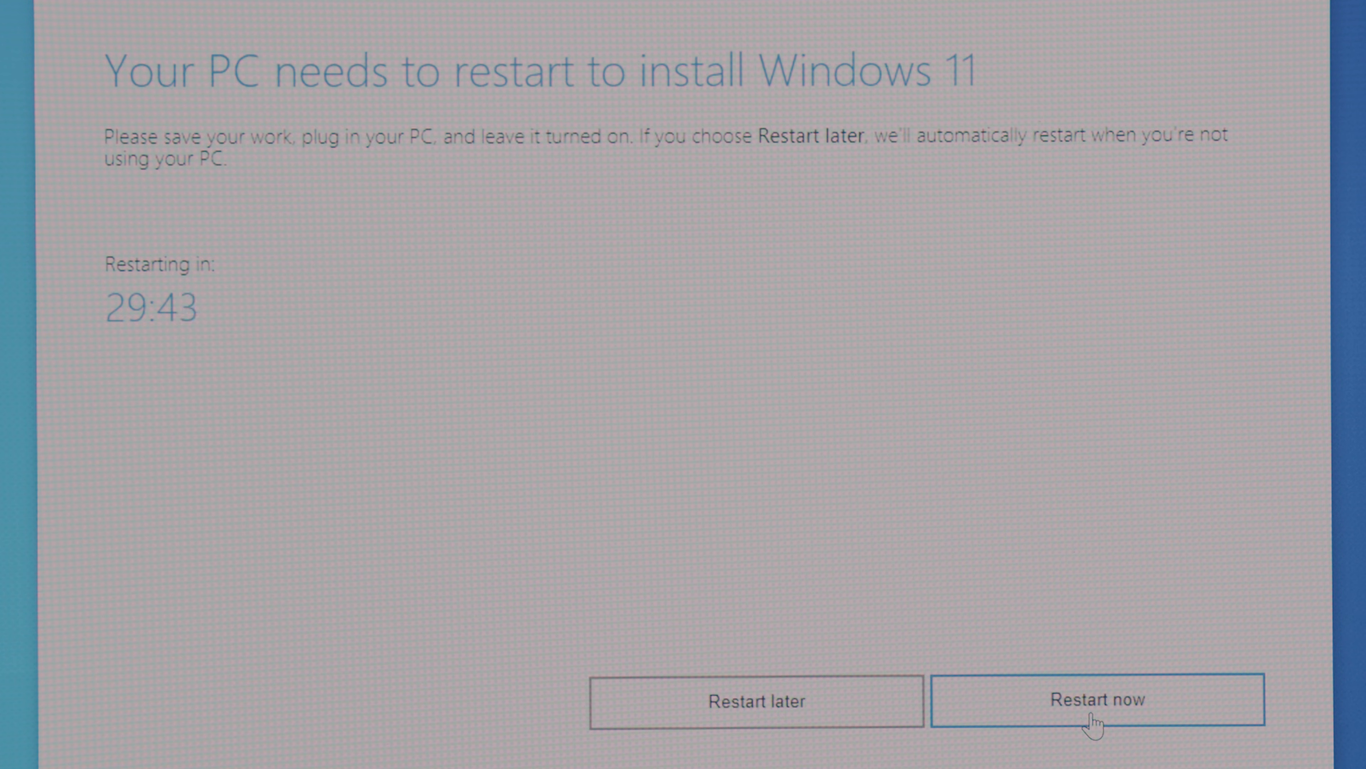
click(1097, 700)
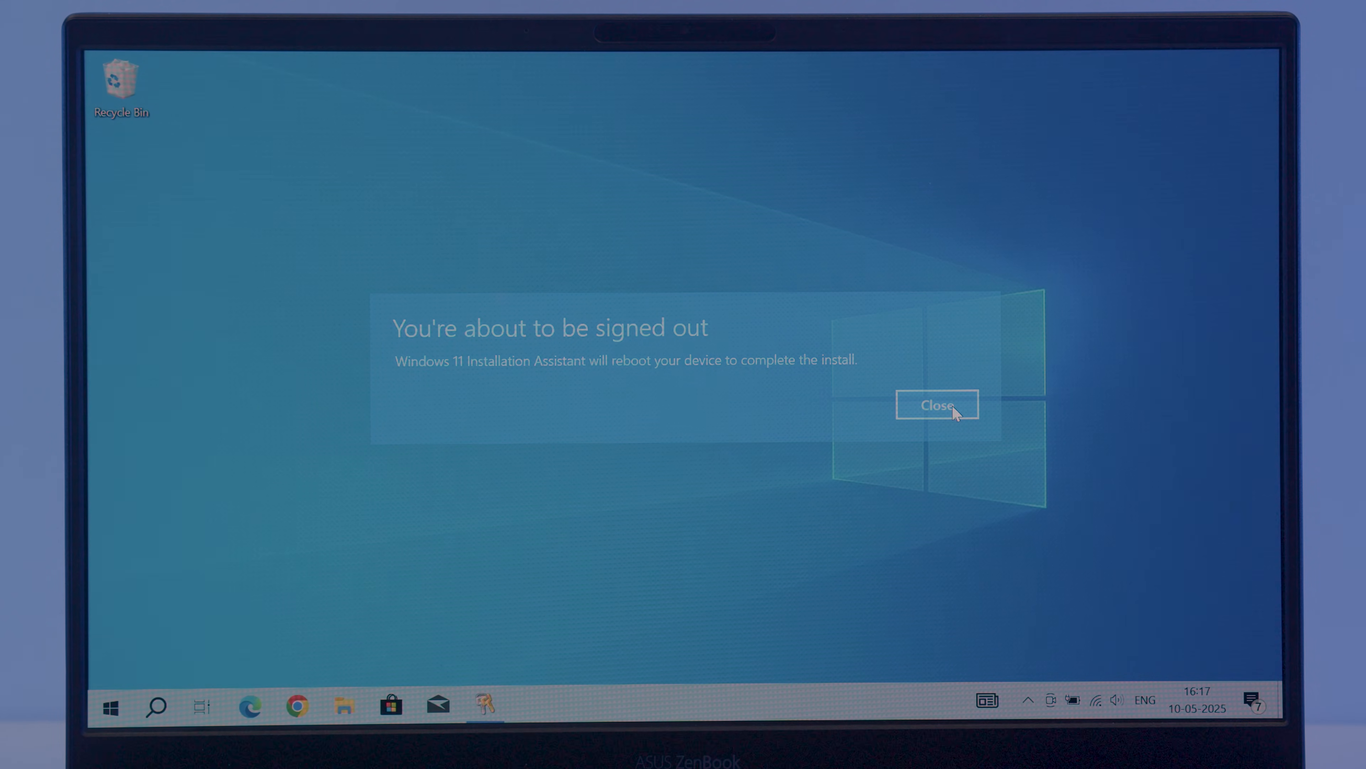
Dismiss the sign-out notice, let the PC reboot into Windows 11 and show its Start menu.
click(938, 404)
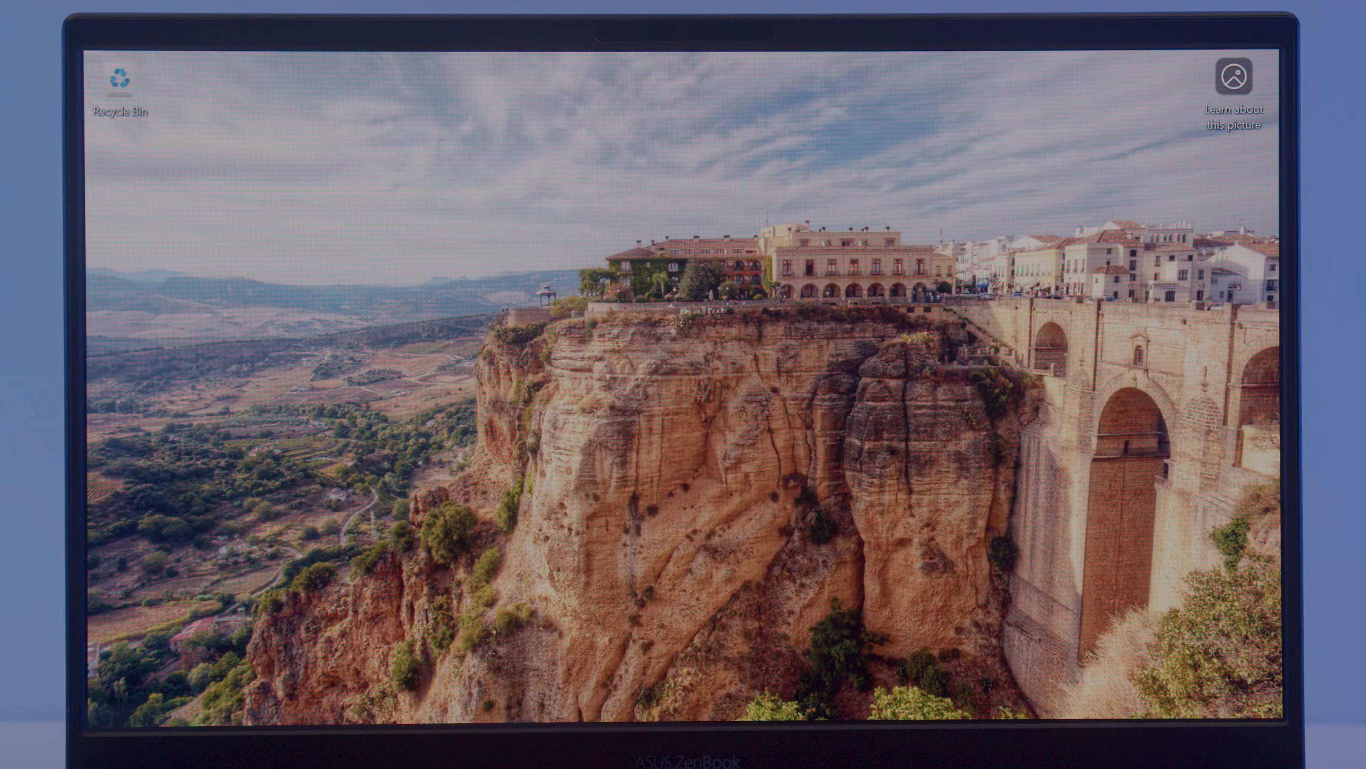
click(389, 699)
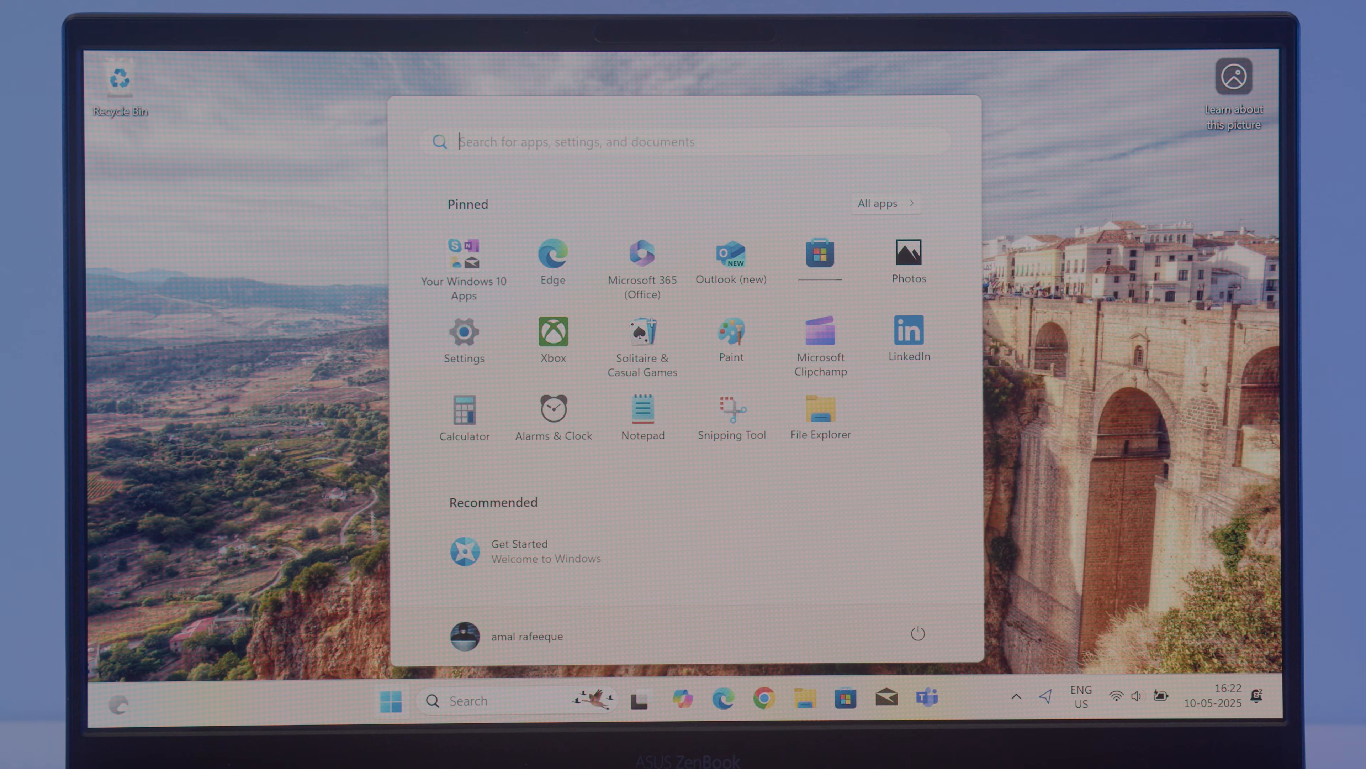